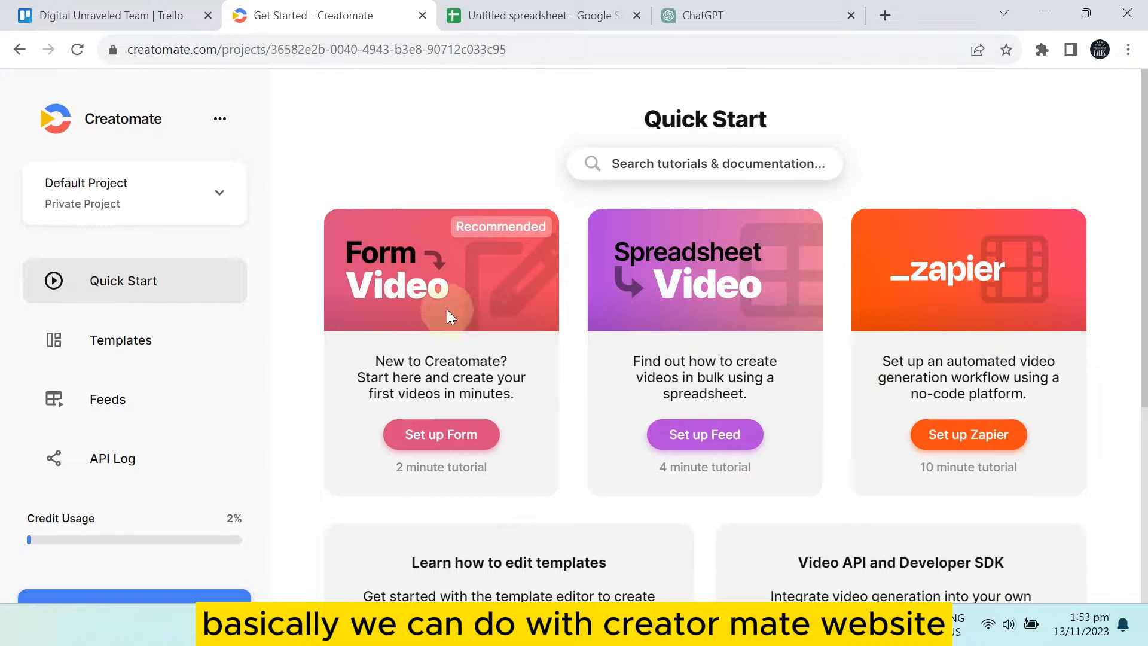
pyautogui.moveTo(158, 129)
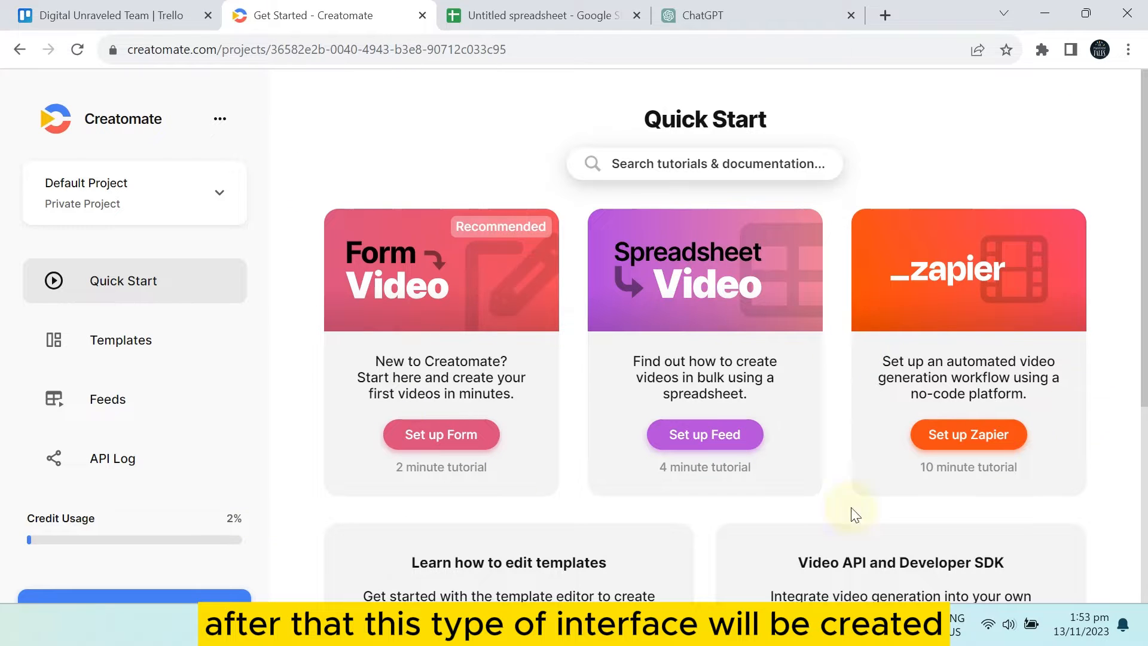
pyautogui.moveTo(120, 339)
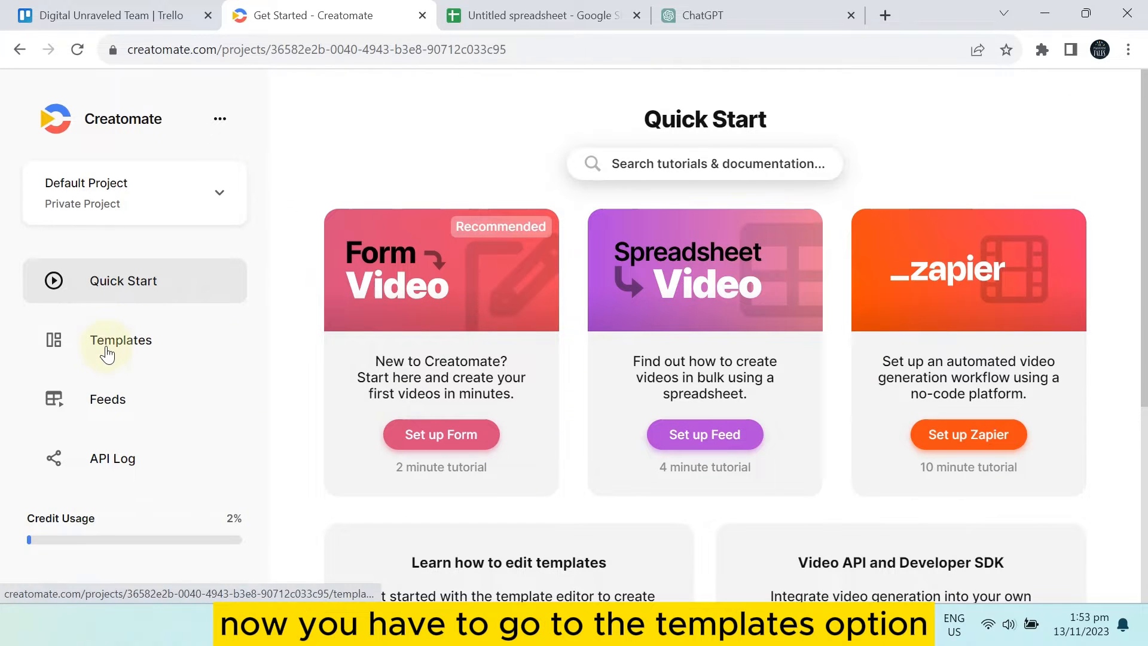
# - Locate the Storytelling Video template in the saved templates list
pyautogui.click(119, 340)
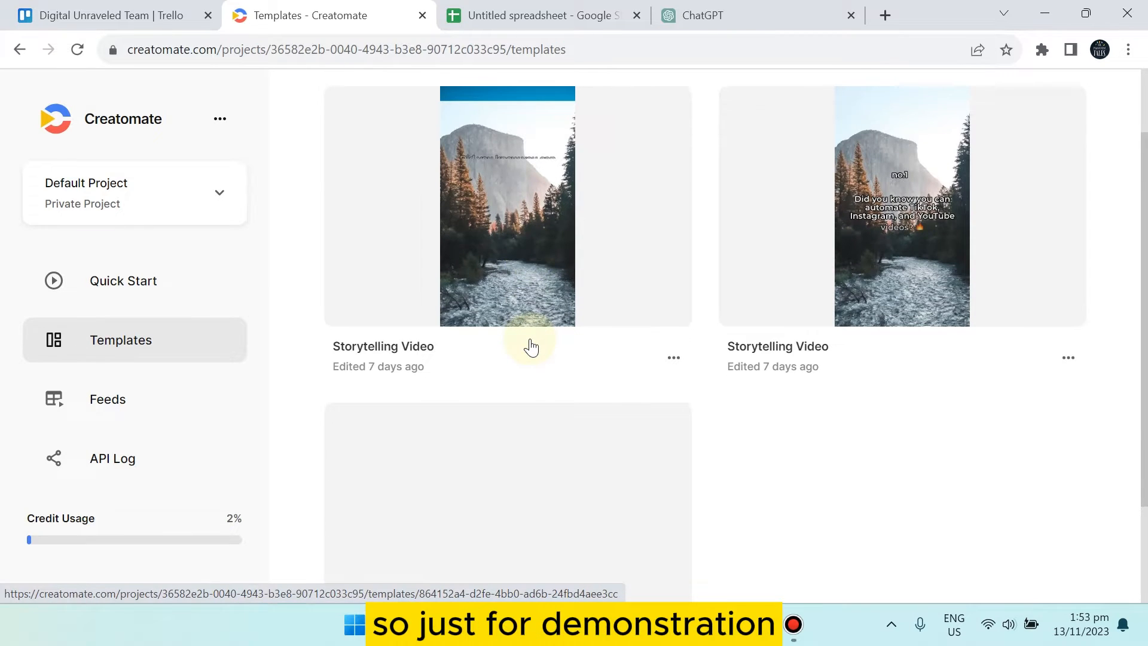
pyautogui.scroll(-3)
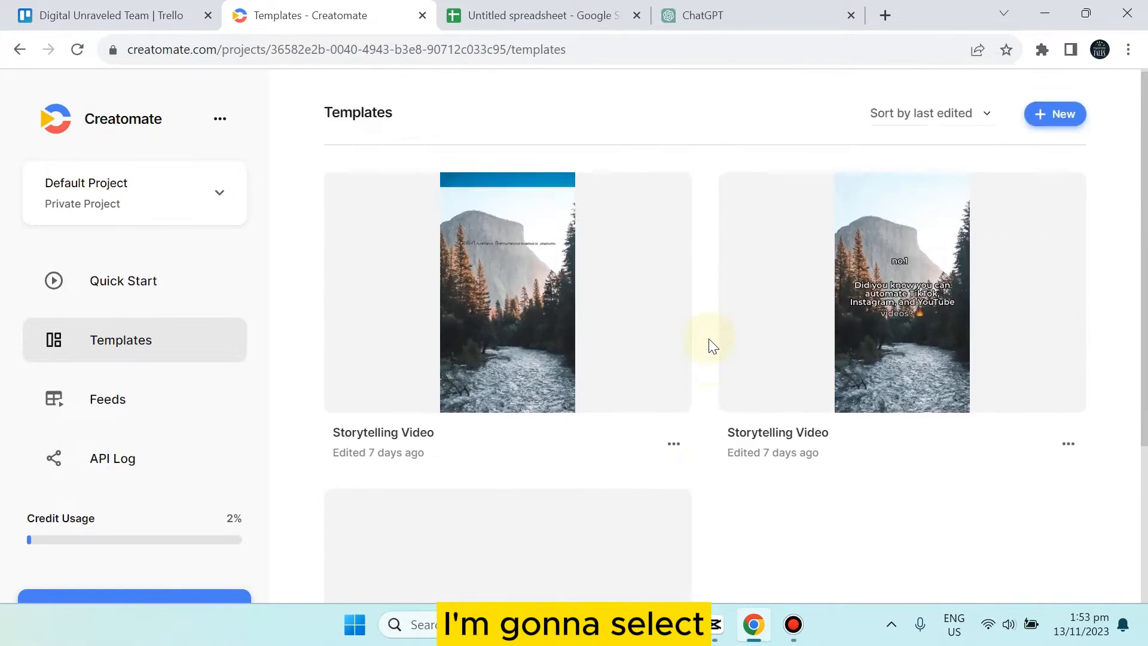
pyautogui.scroll(-3)
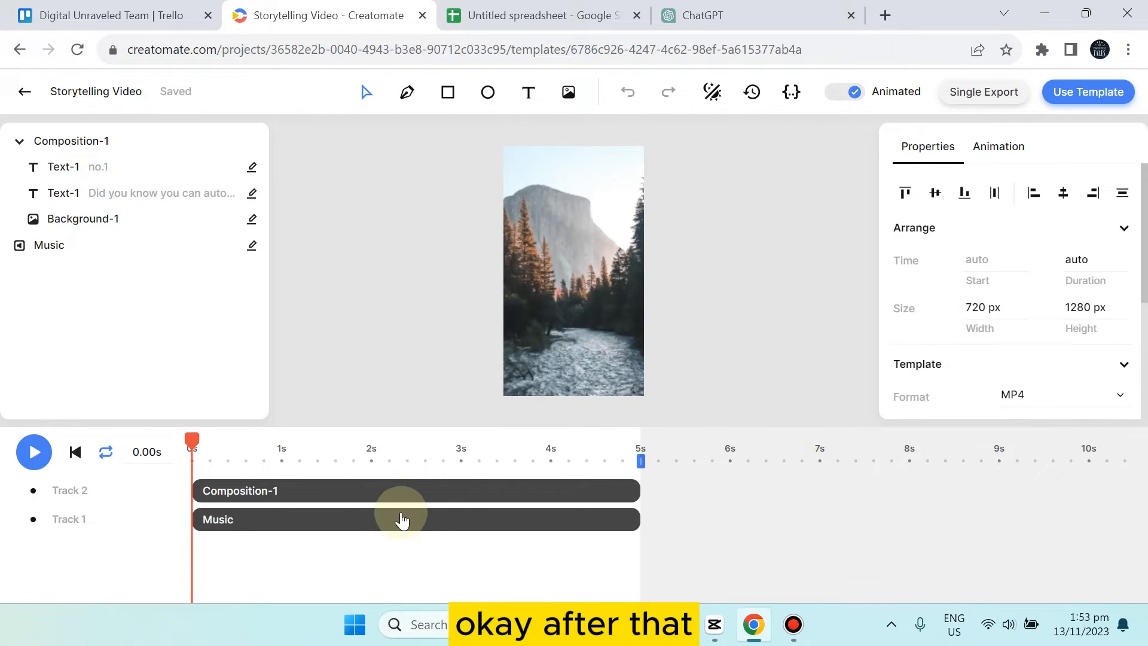
# - Select the Music track on the timeline so it can be deleted
pyautogui.click(396, 519)
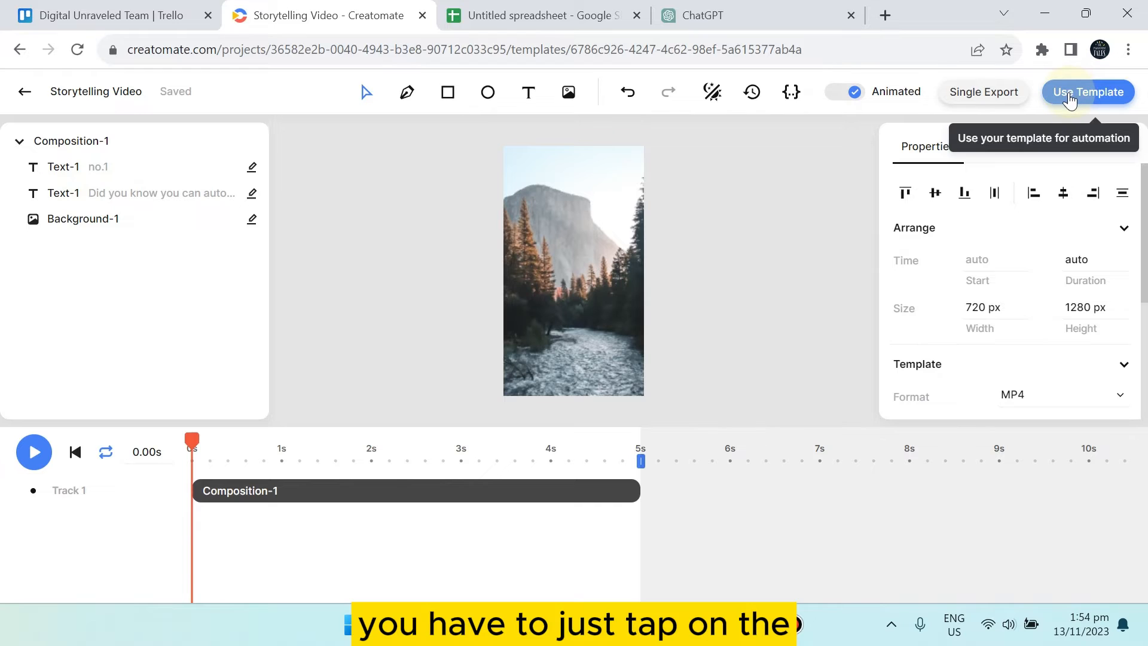
# - Start Use Template and choose the Spreadsheet to Video automation option
pyautogui.click(1087, 92)
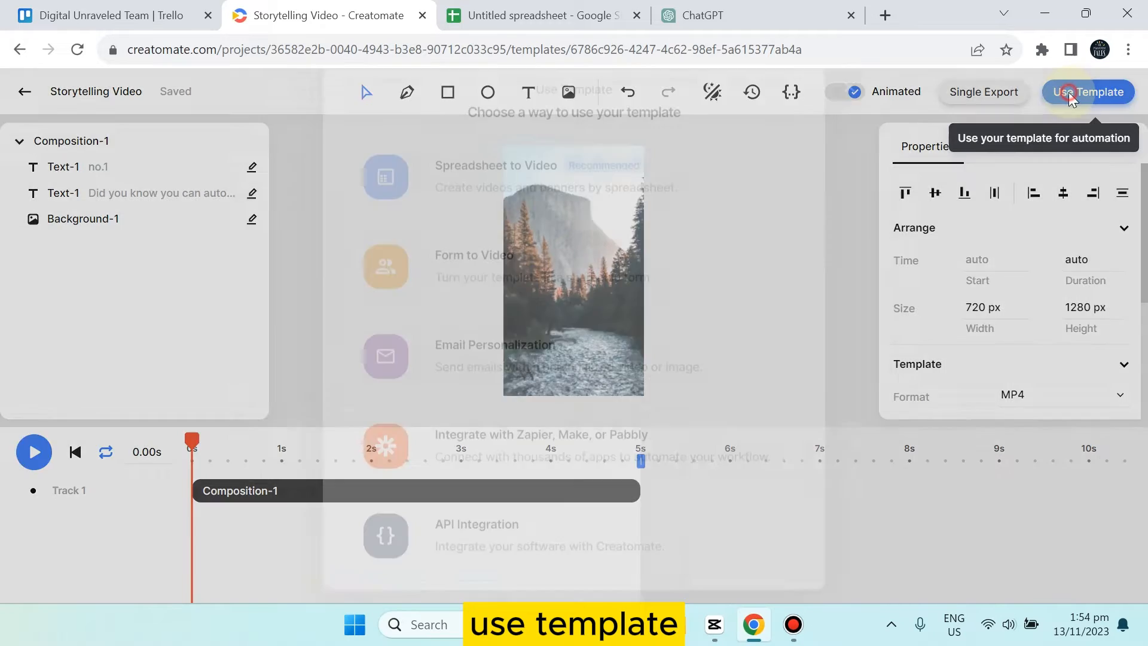
pyautogui.click(1087, 92)
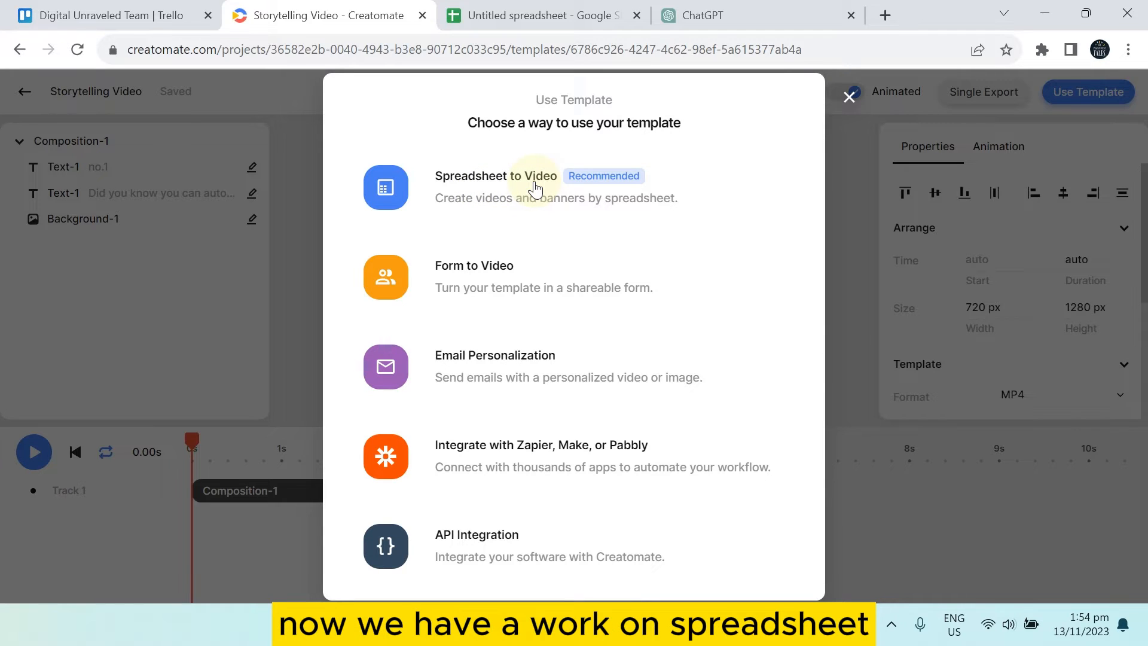
pyautogui.click(703, 15)
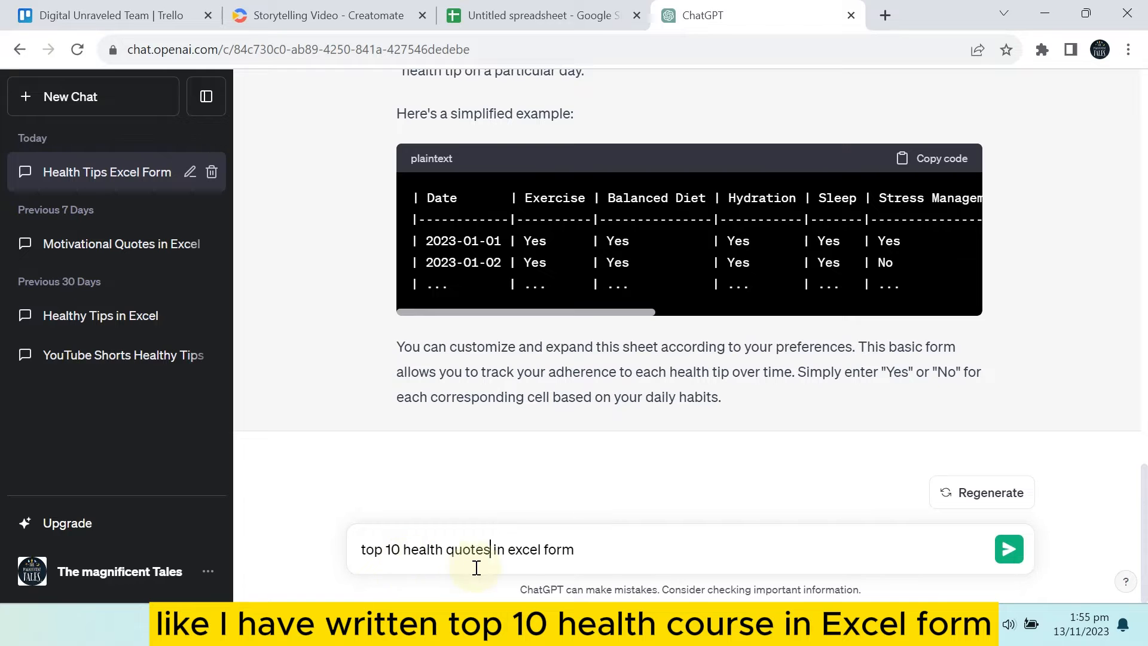
# - Send the request for 10 health quotes in ChatGPT and switch to the spreadsheet
pyautogui.click(1008, 549)
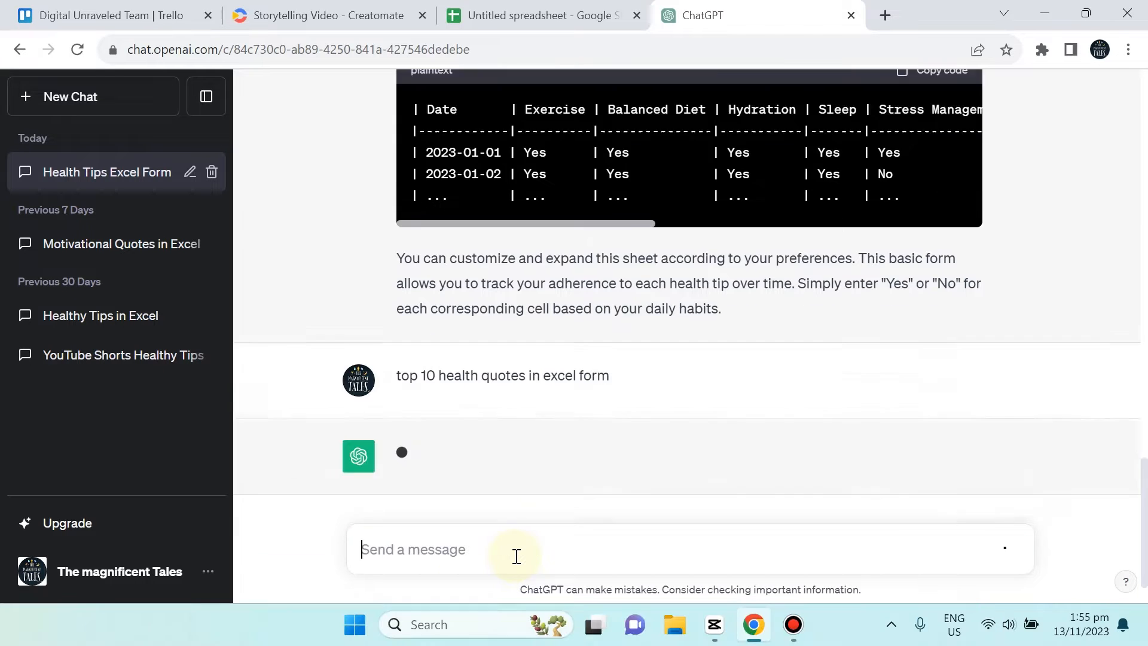
pyautogui.write('arr')
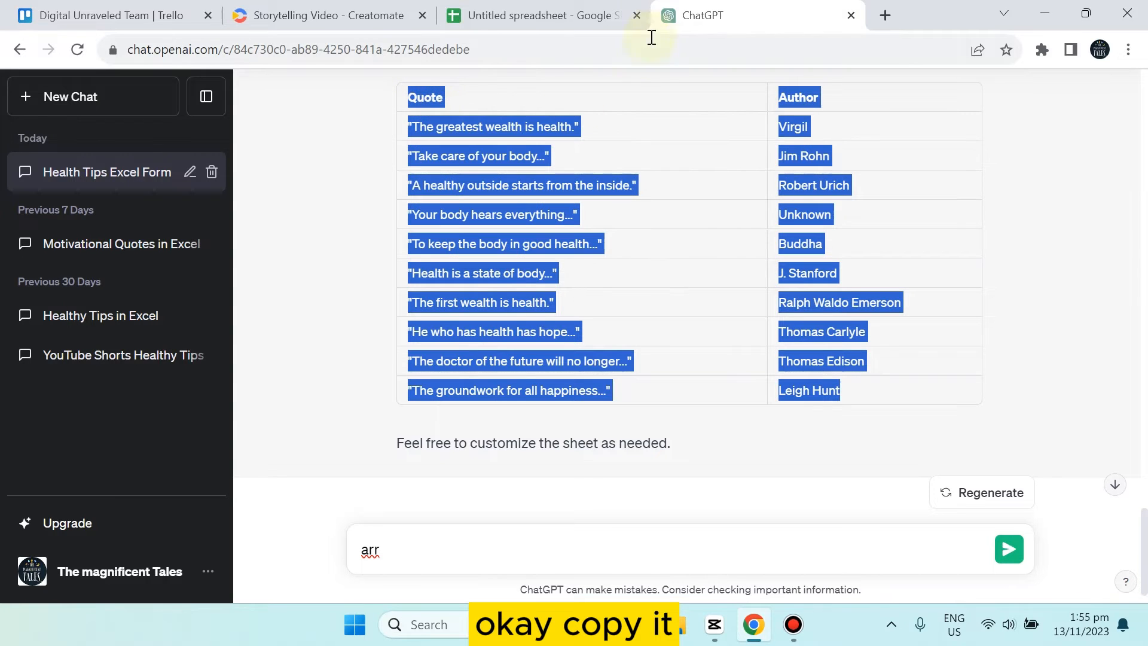
pyautogui.click(540, 14)
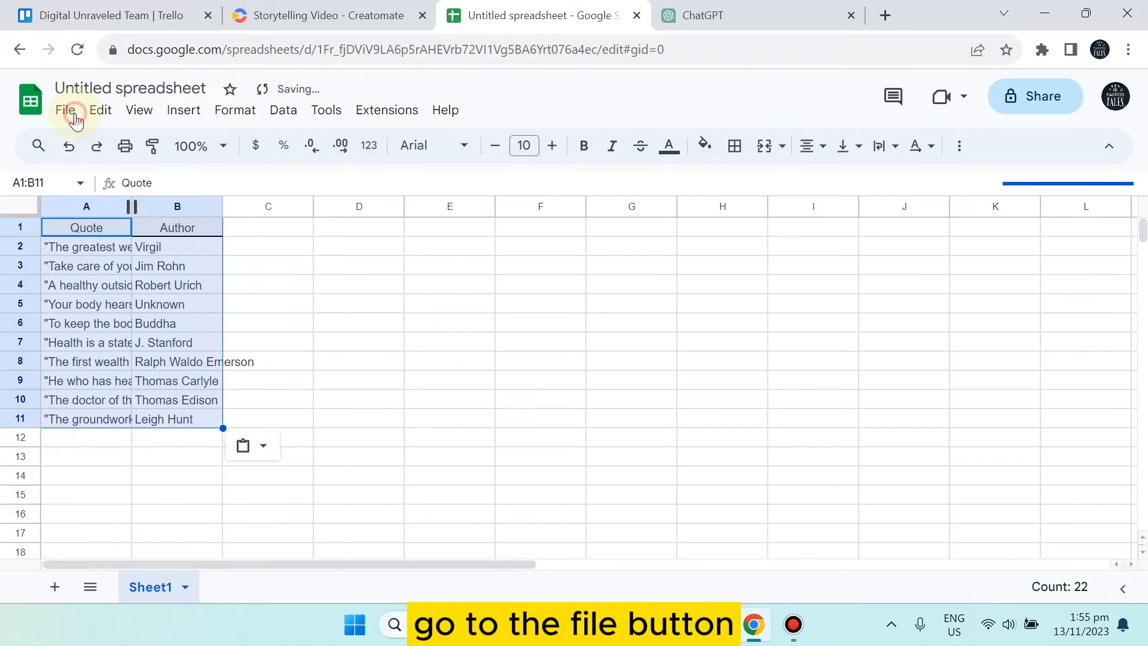
# - Download the quotes sheet as a CSV file and continue into the Storytelling Video feed
pyautogui.click(65, 110)
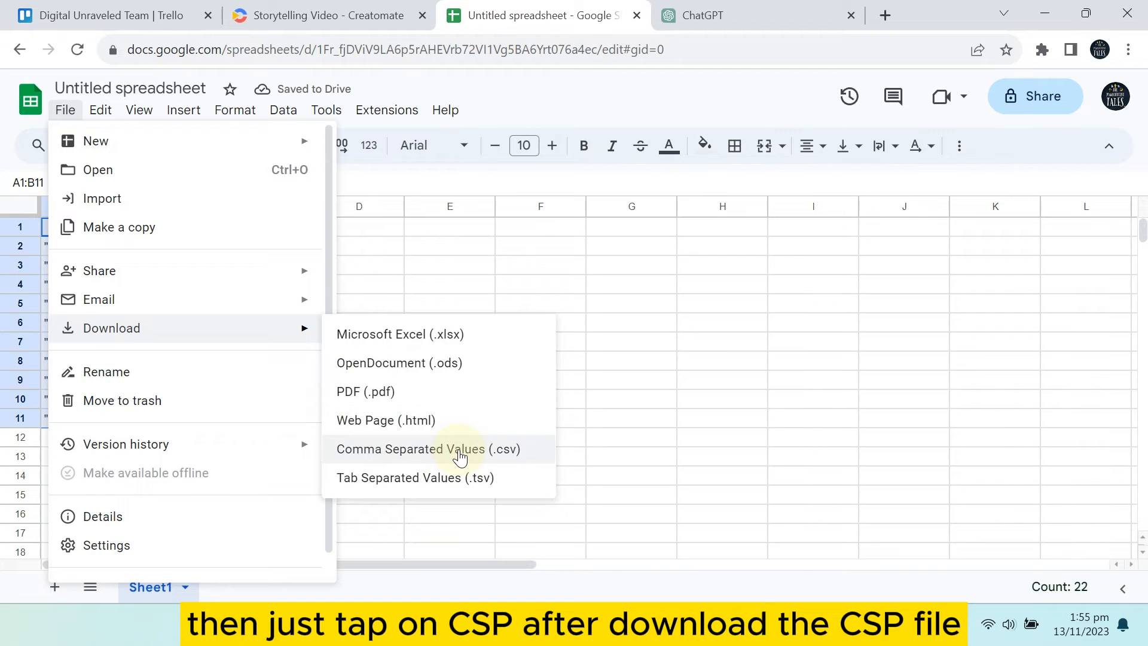
pyautogui.click(429, 449)
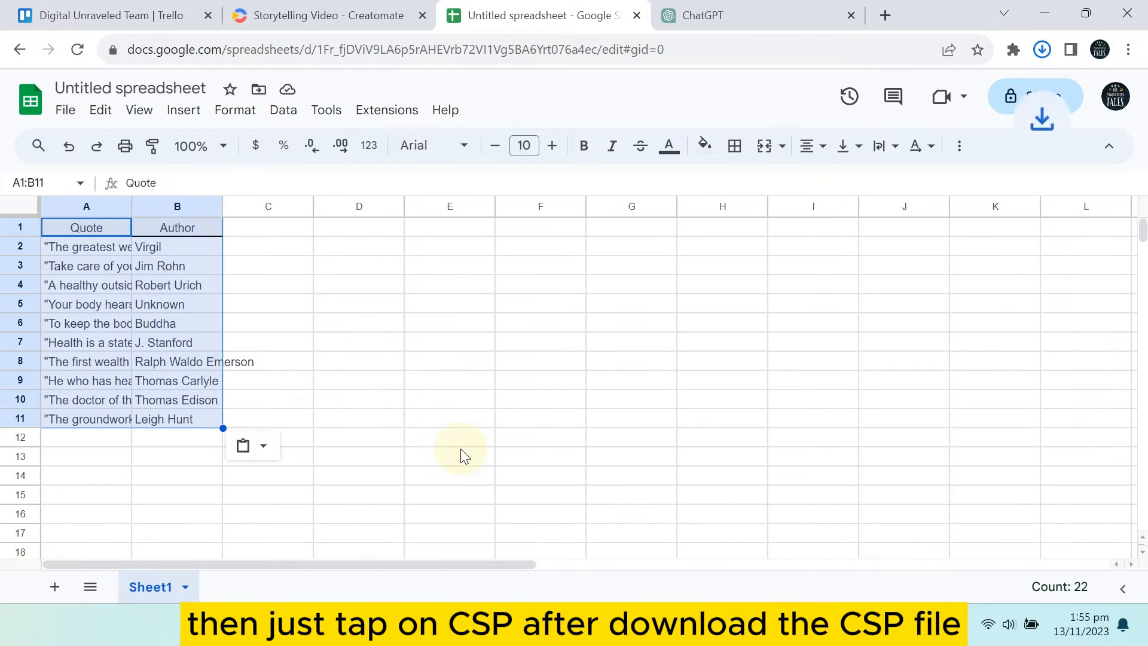
pyautogui.click(1042, 49)
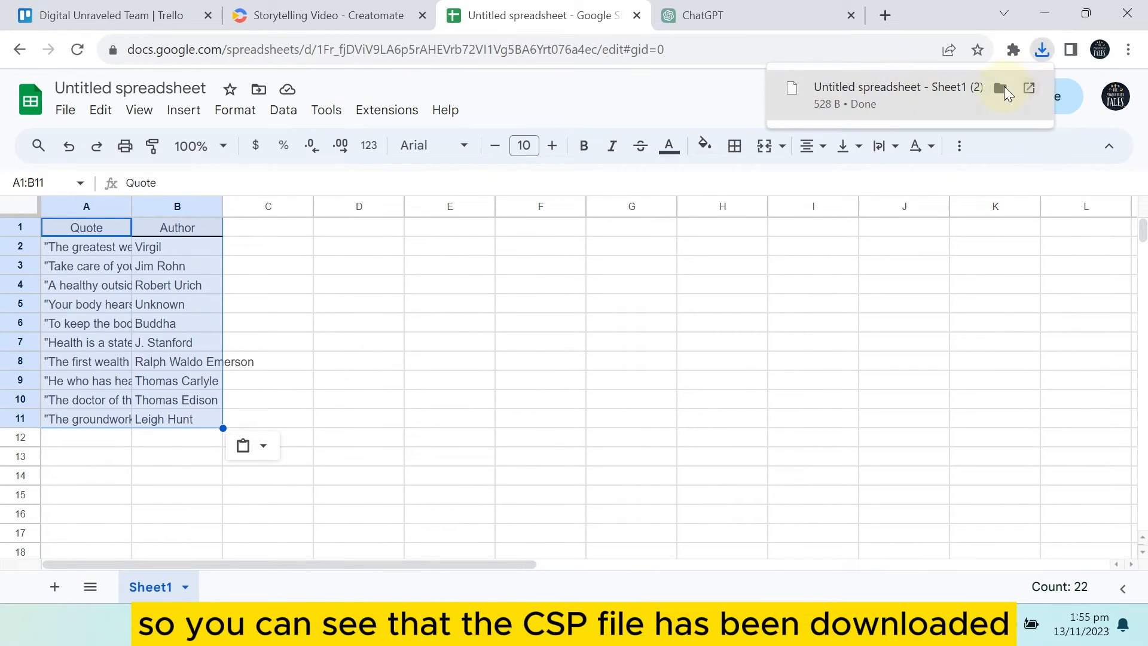
pyautogui.moveTo(1002, 88)
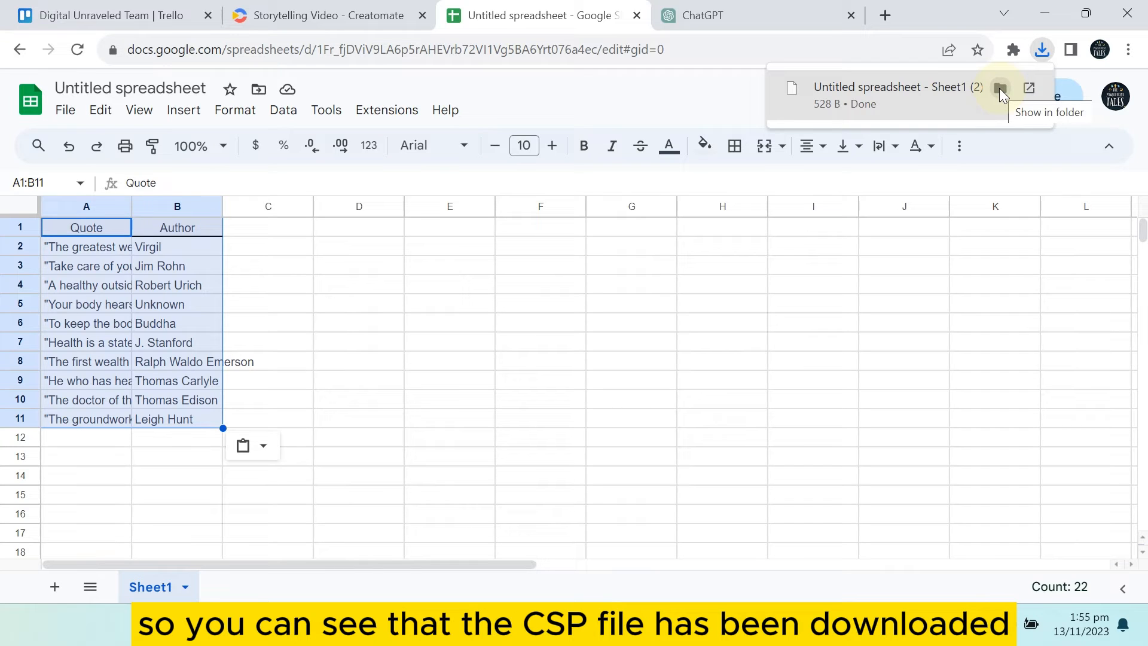
pyautogui.click(328, 14)
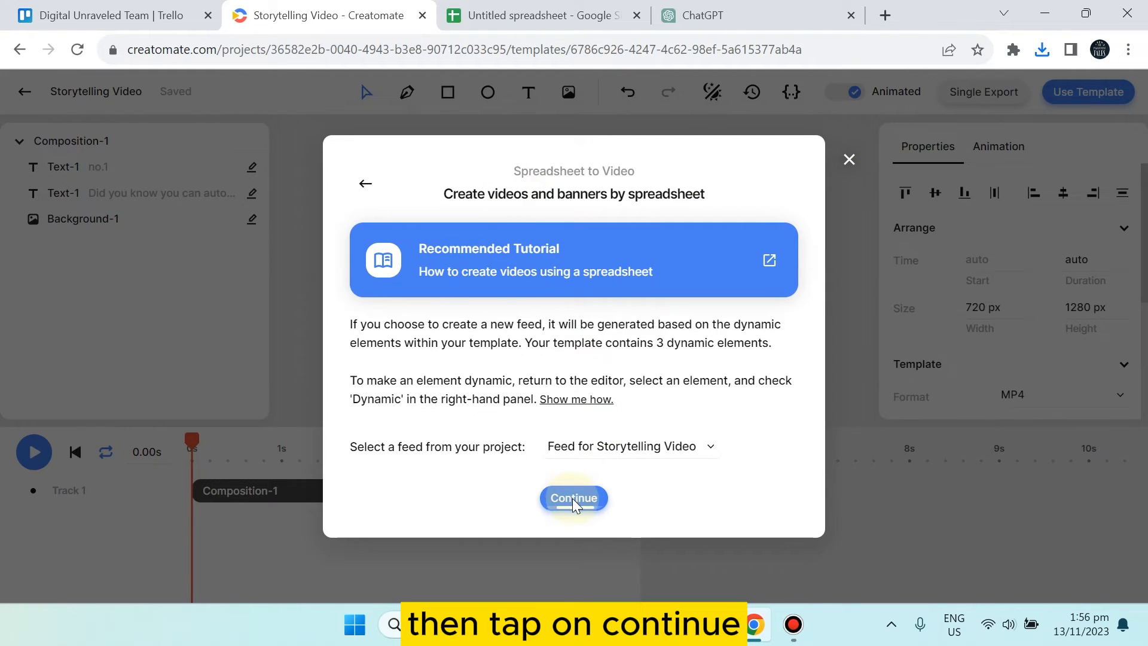
pyautogui.click(574, 497)
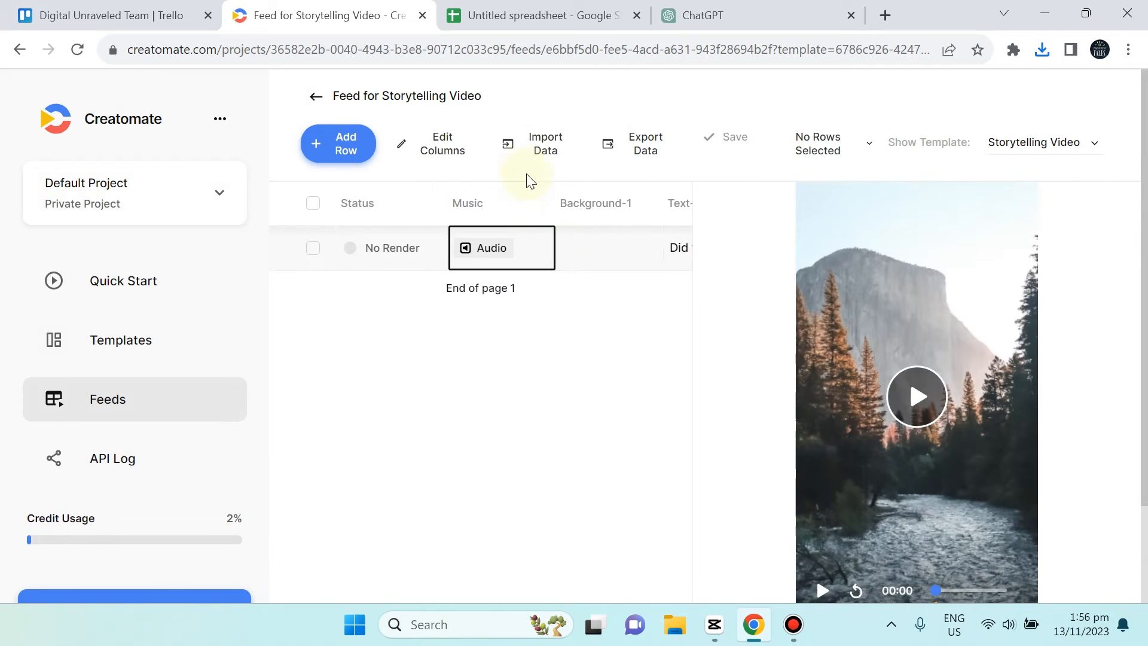
# - Upload 'Untitled spreadsheet - Sheet1 (2).csv' from folder 31 into the feed import
pyautogui.click(546, 144)
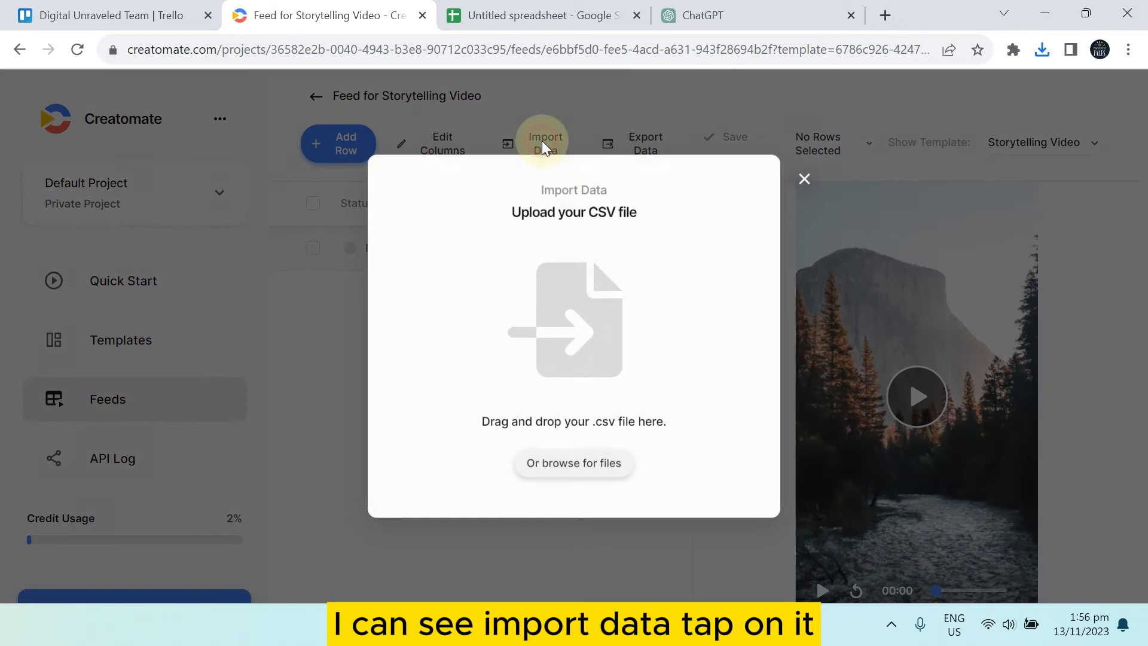
pyautogui.click(573, 463)
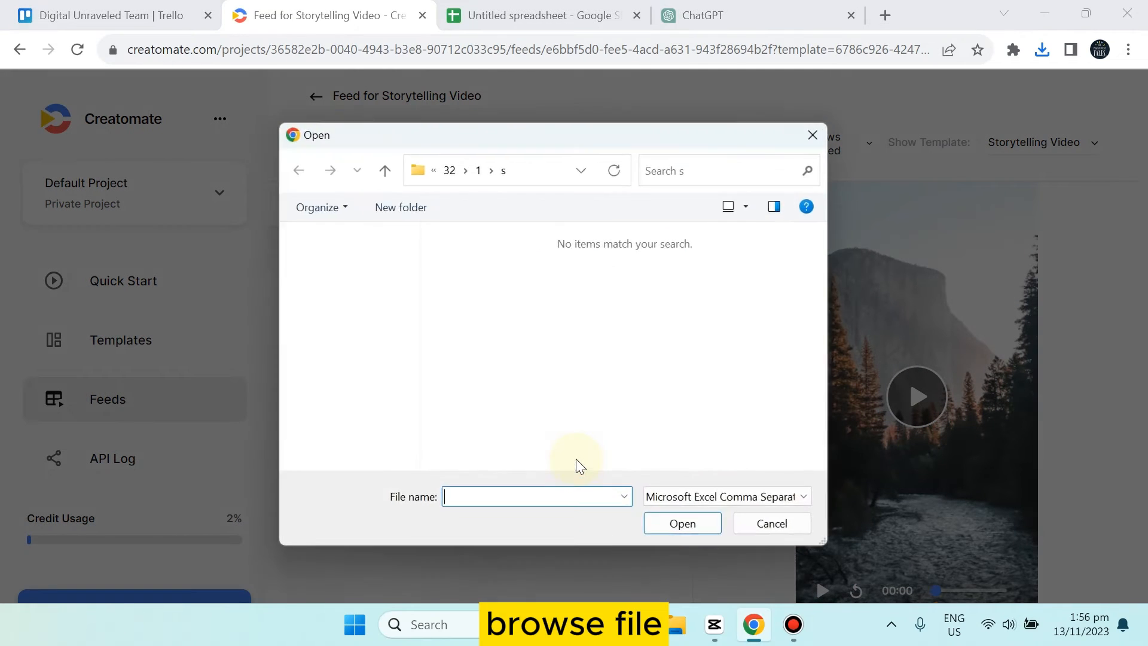
pyautogui.click(384, 170)
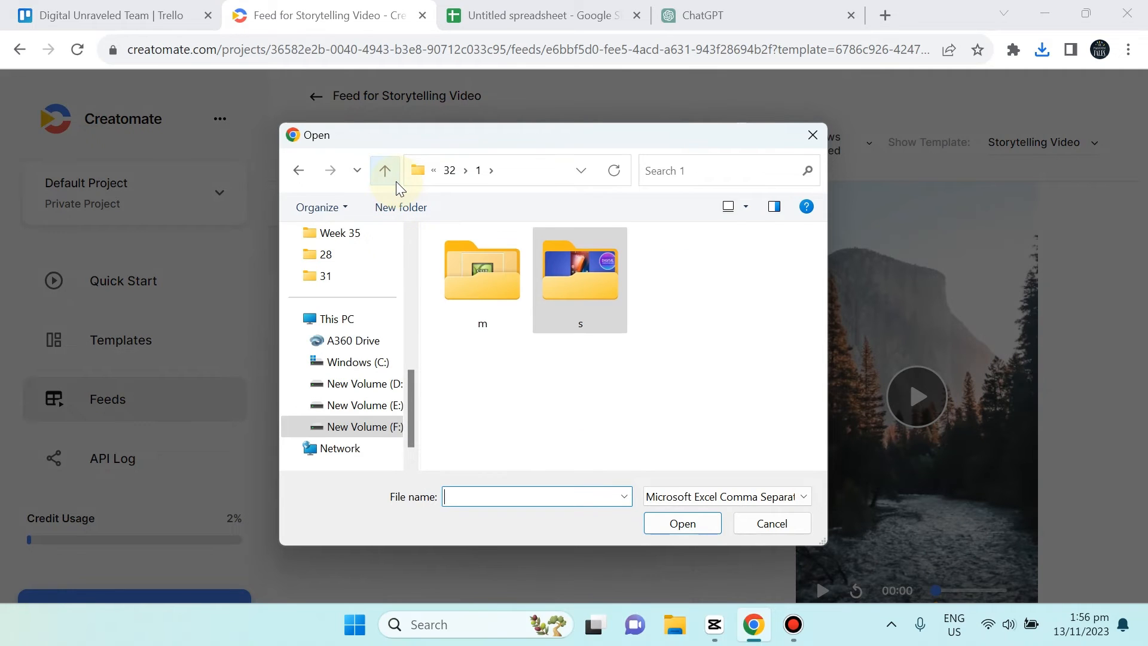
pyautogui.click(384, 170)
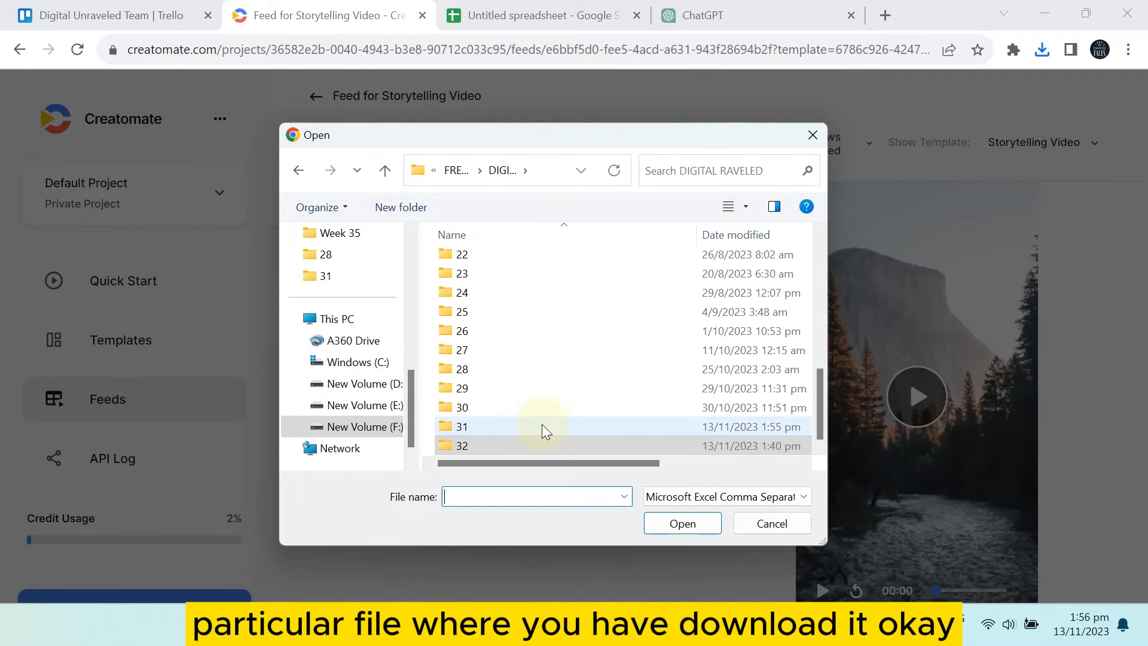
pyautogui.doubleClick(463, 426)
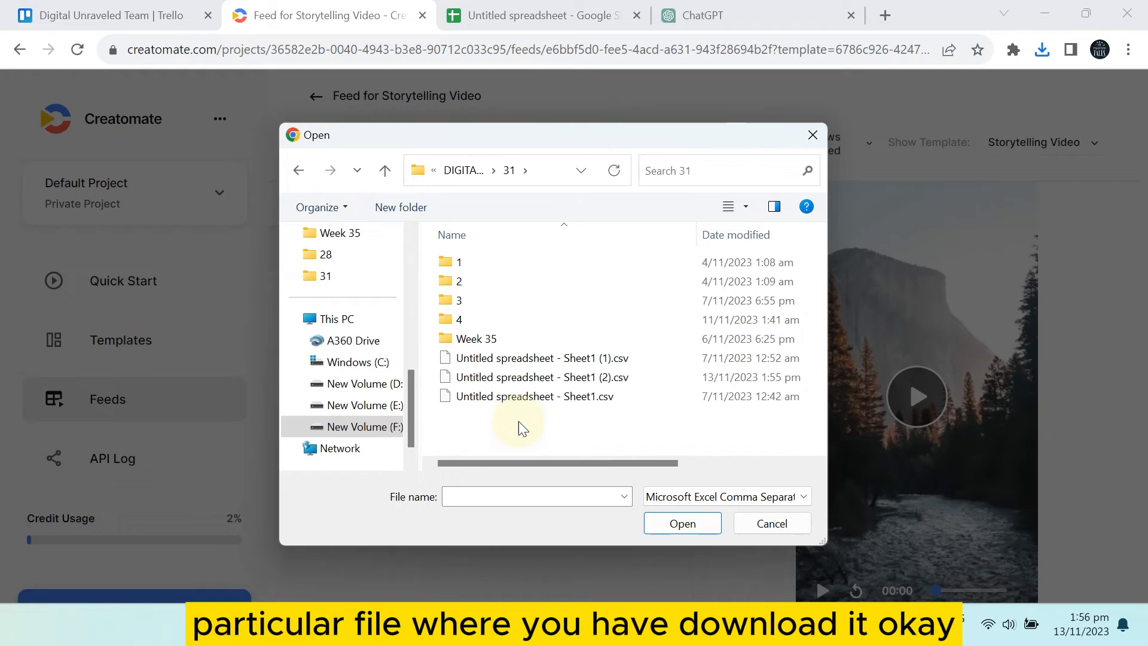
pyautogui.click(536, 377)
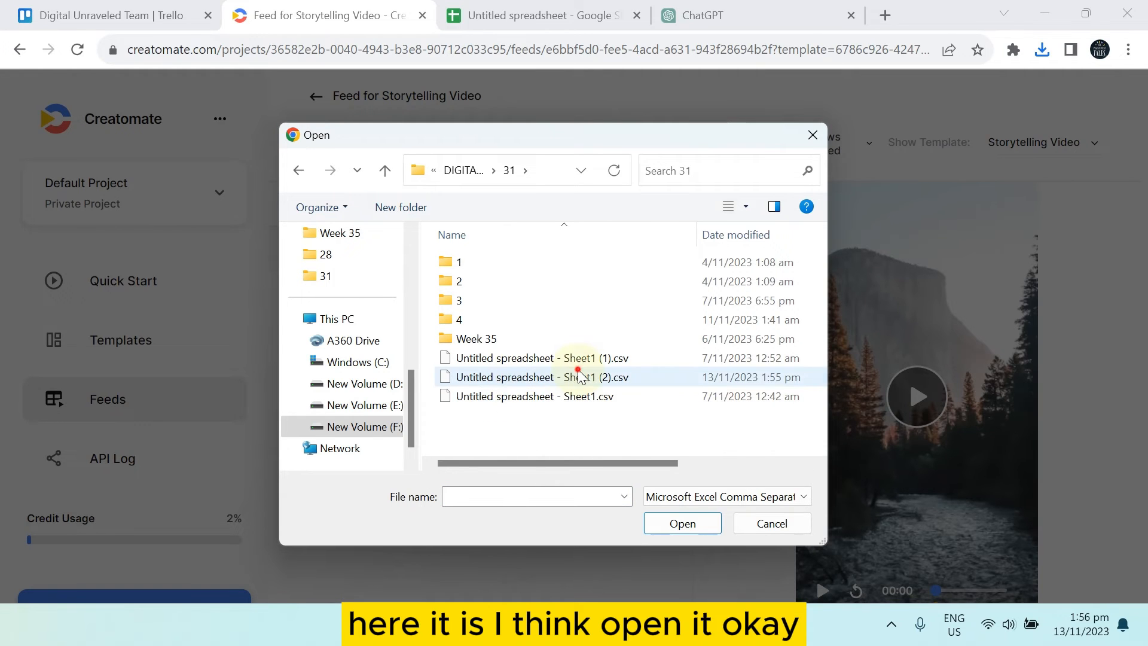
pyautogui.click(680, 523)
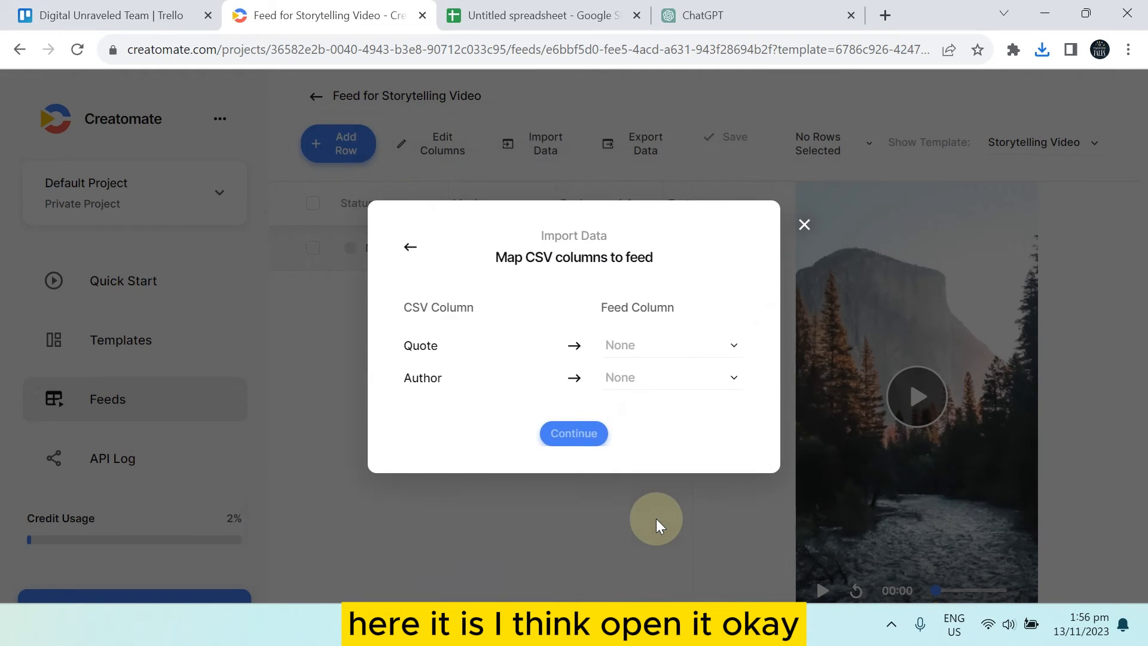
# - Map the Quote column to Text-1 and the Author column to text 2
pyautogui.click(573, 433)
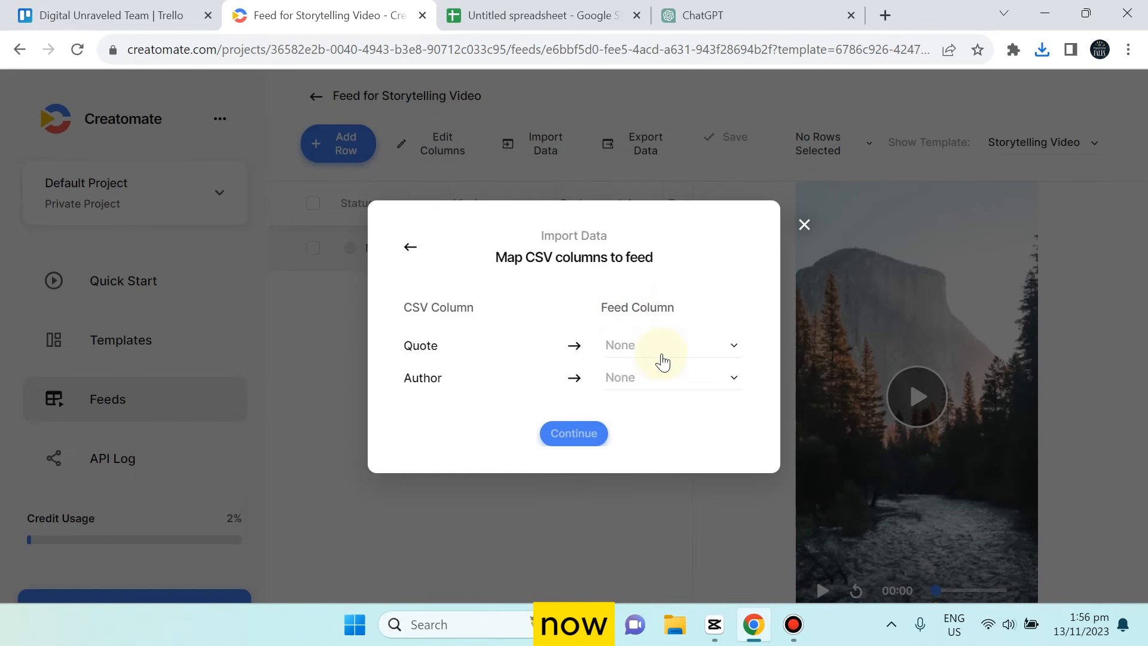
pyautogui.click(670, 344)
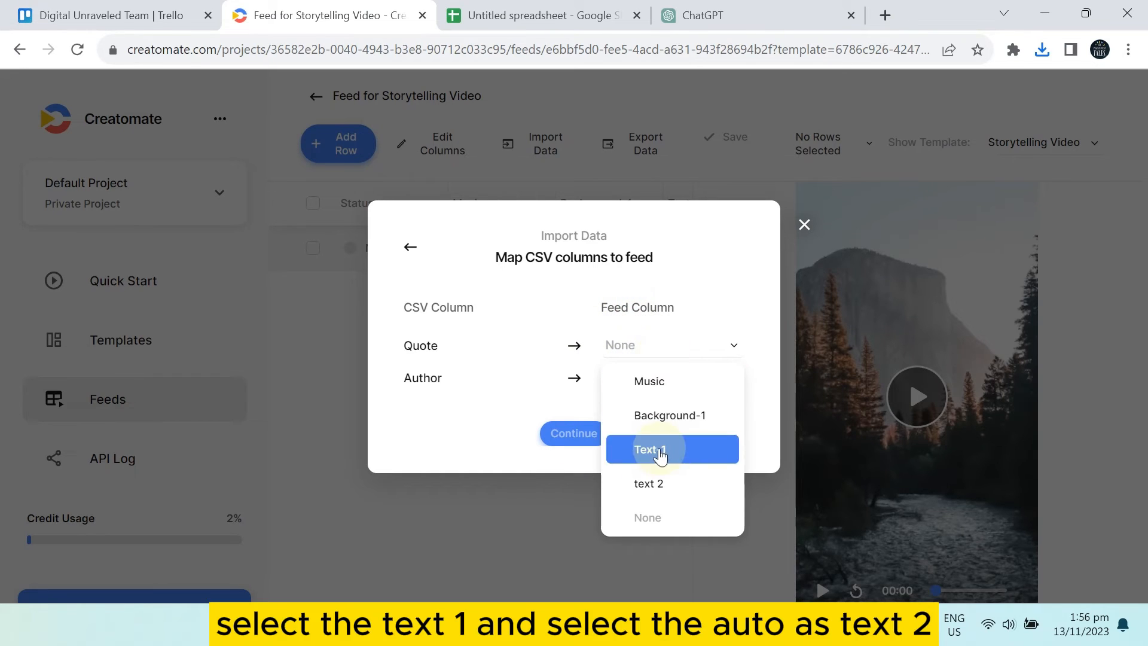
pyautogui.click(651, 448)
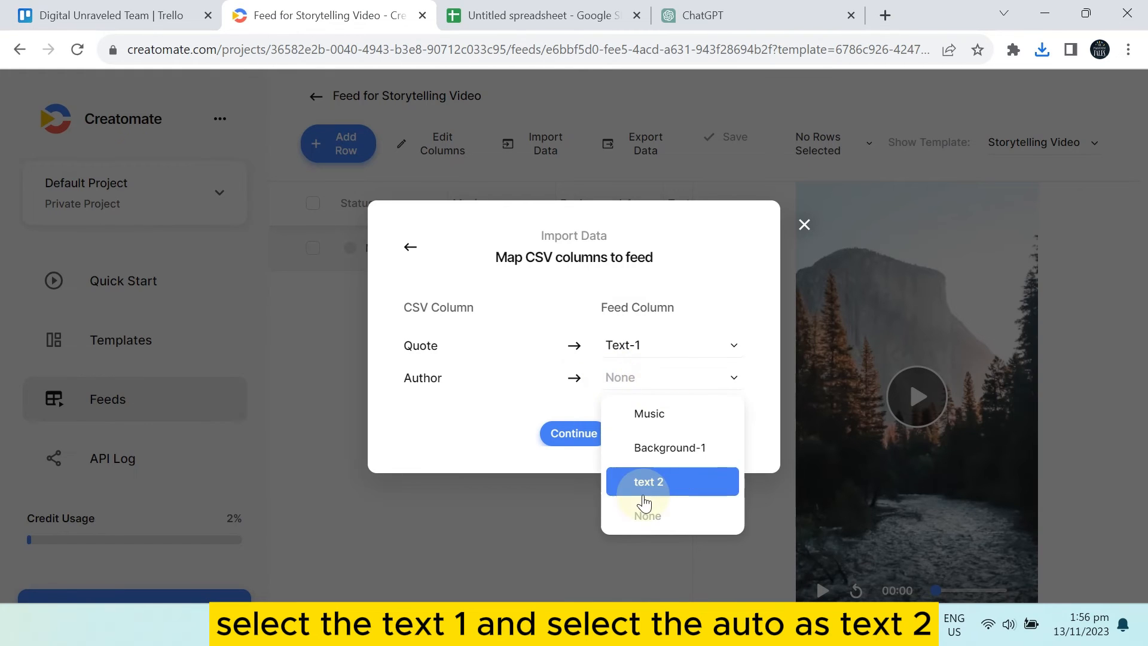
pyautogui.click(647, 481)
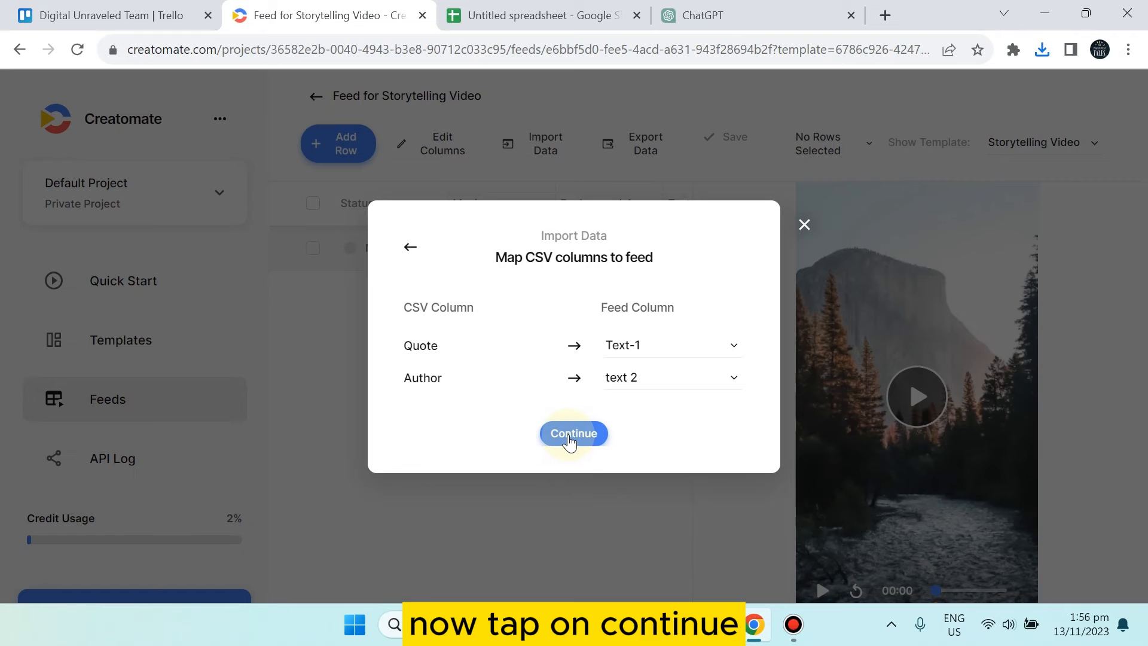
# - Confirm the mapping without a merge column and import the 10 rows into the feed
pyautogui.click(573, 433)
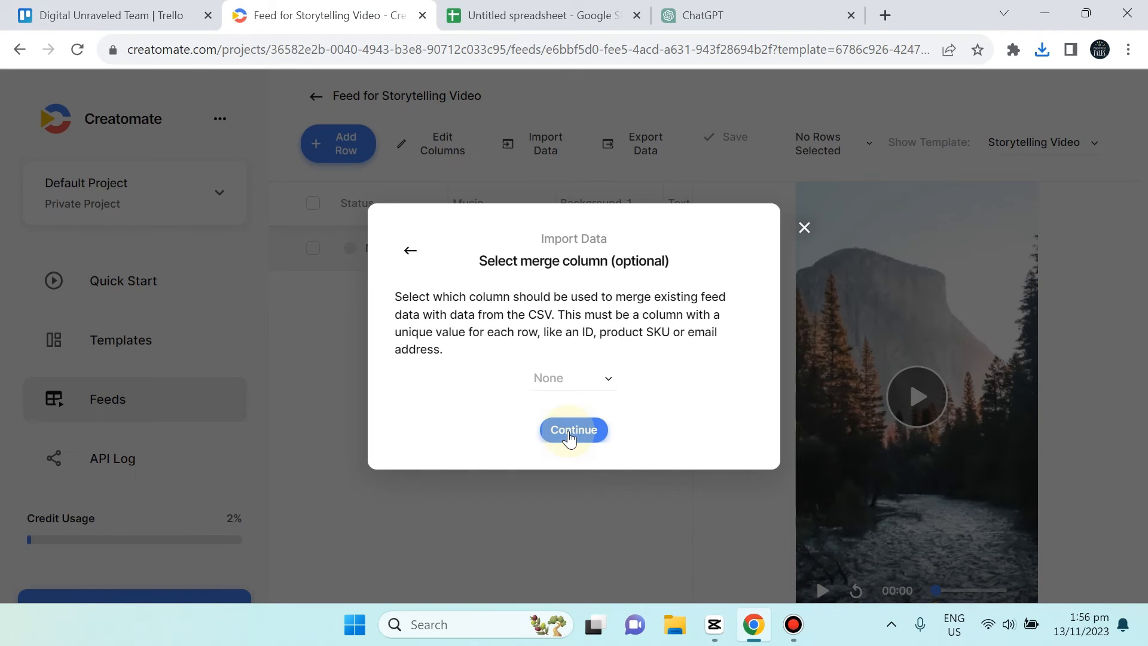
pyautogui.click(573, 430)
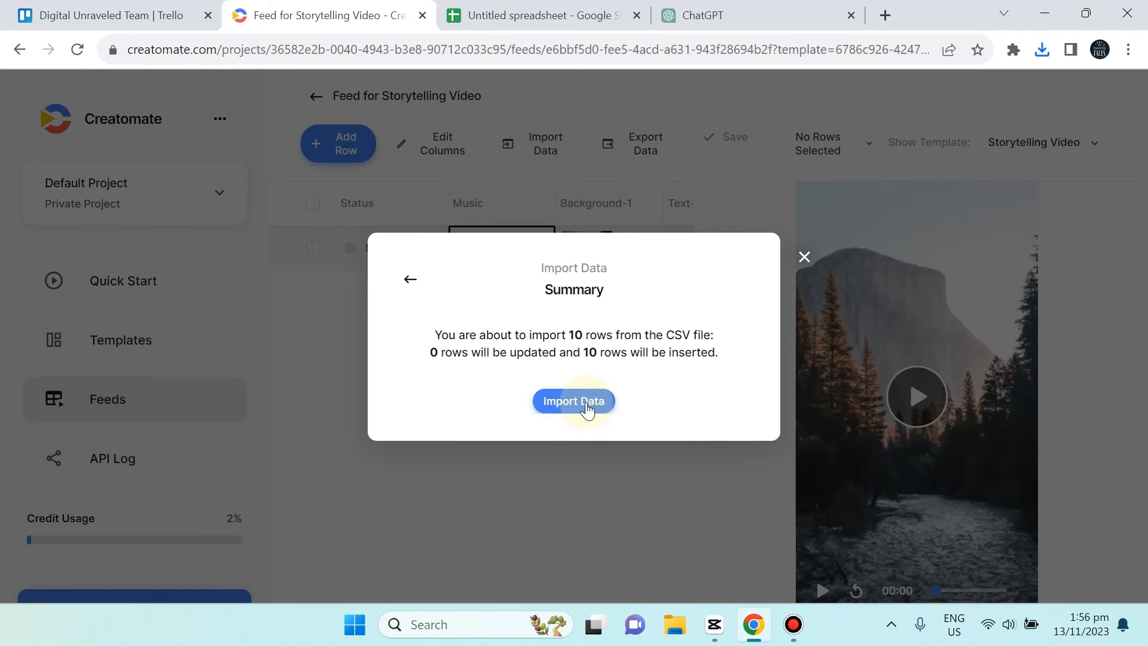
pyautogui.click(573, 402)
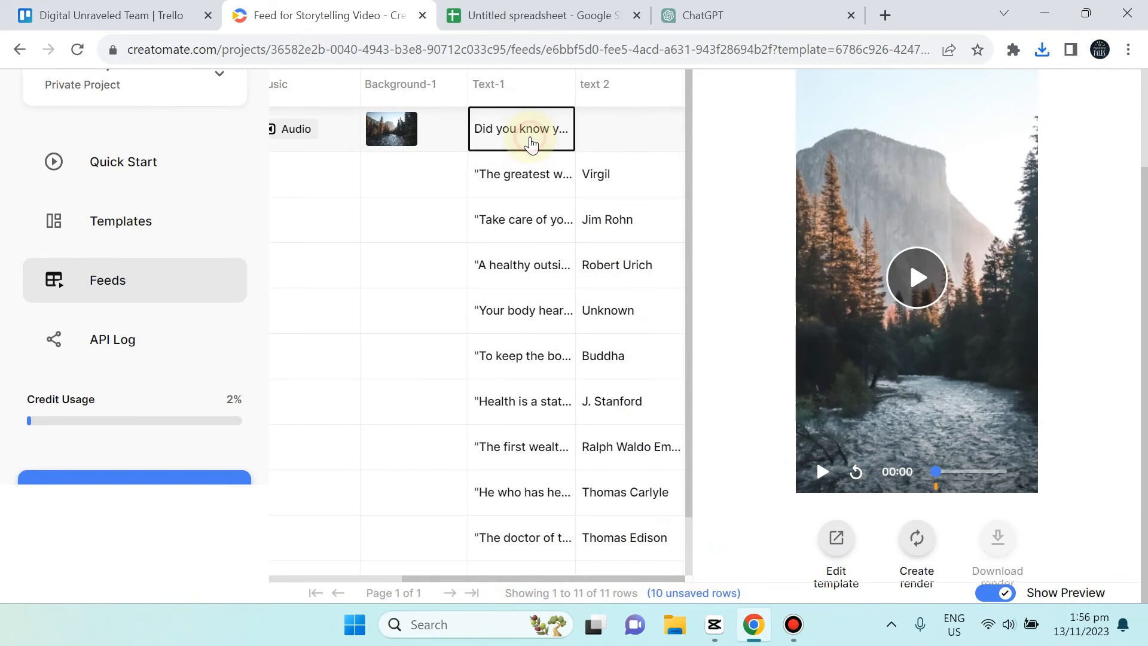
# - Preview the first row, the Robert Urich quote and the Jim Rohn quote in the video player
pyautogui.click(917, 277)
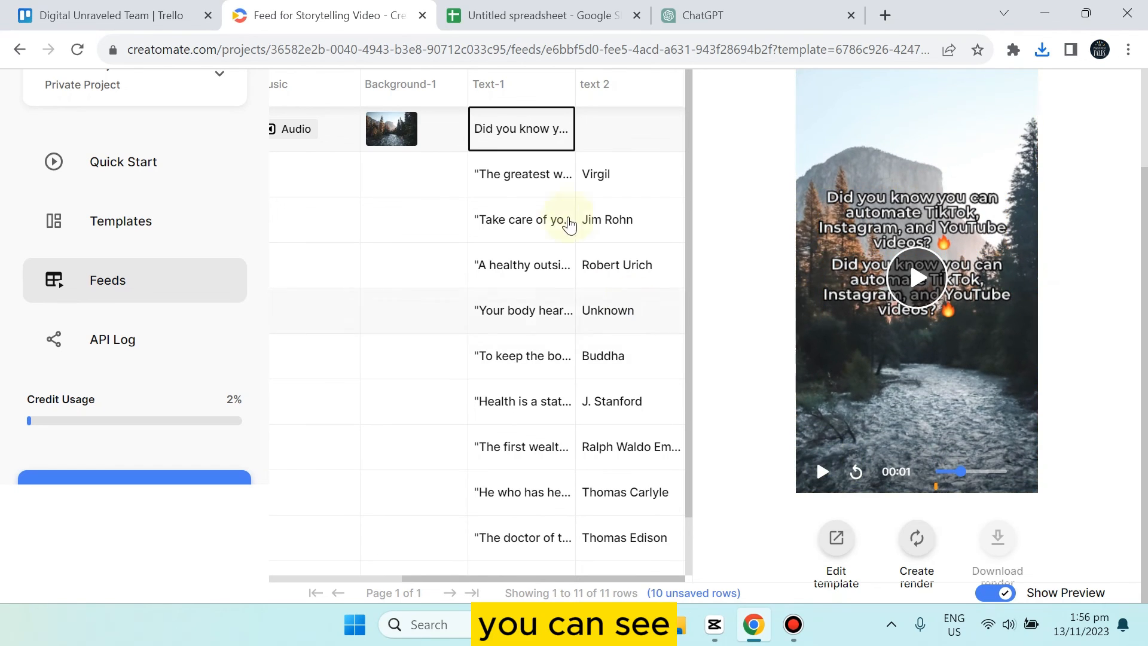
pyautogui.click(521, 264)
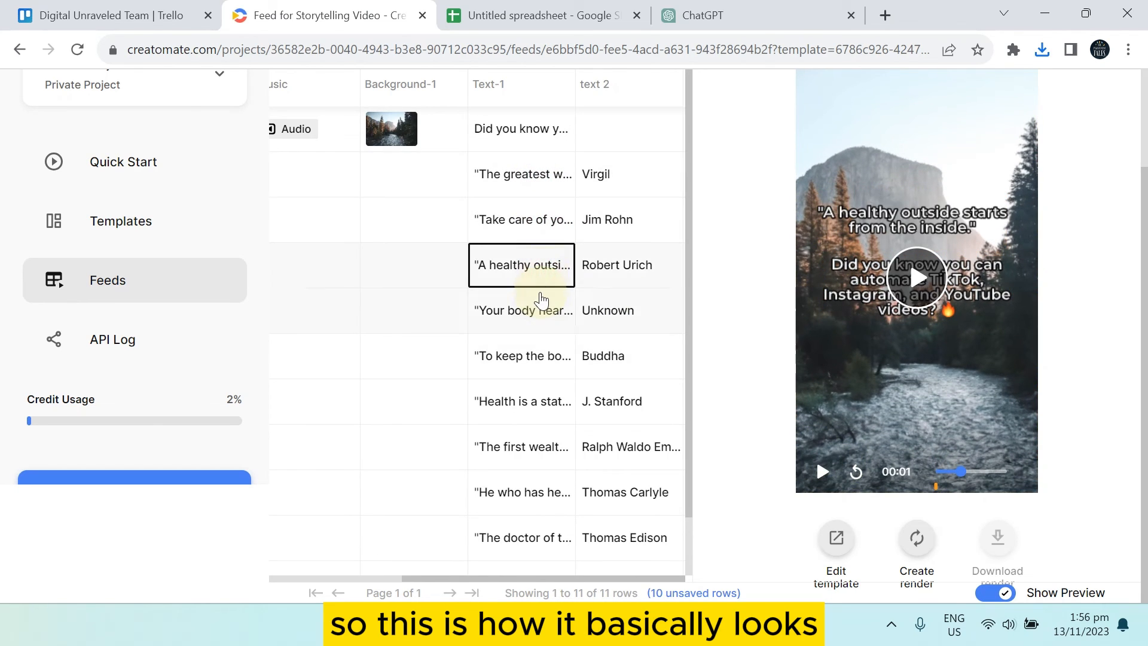
pyautogui.click(521, 402)
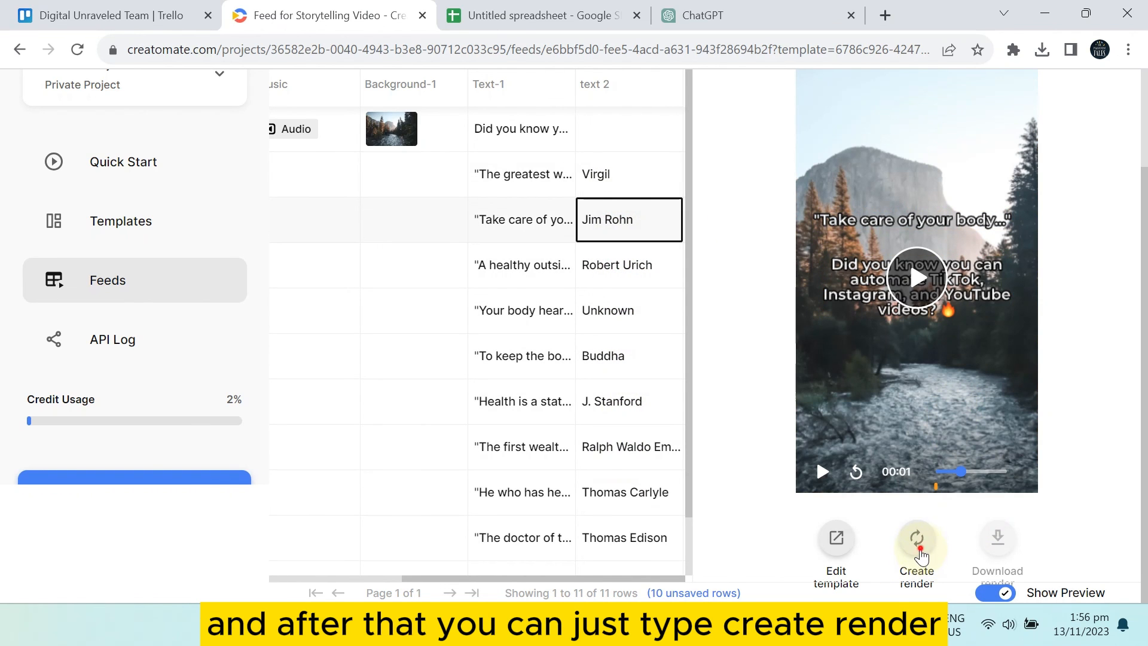
# - Start a render for the Jim Rohn quote row and check whether its download is ready
pyautogui.click(918, 553)
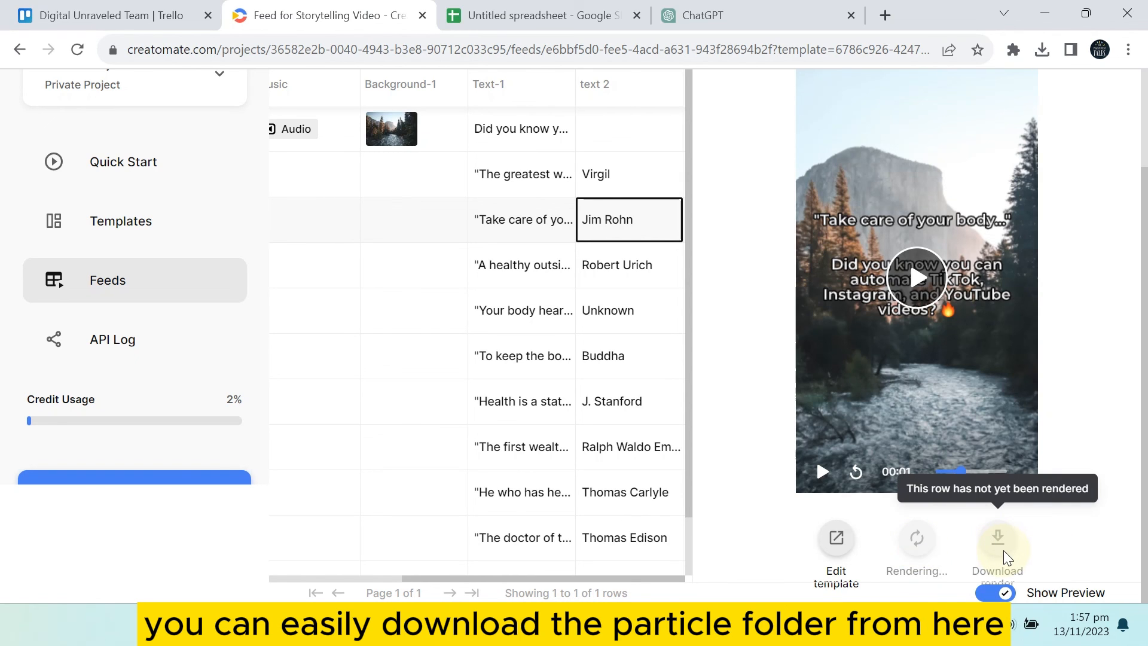
pyautogui.click(997, 539)
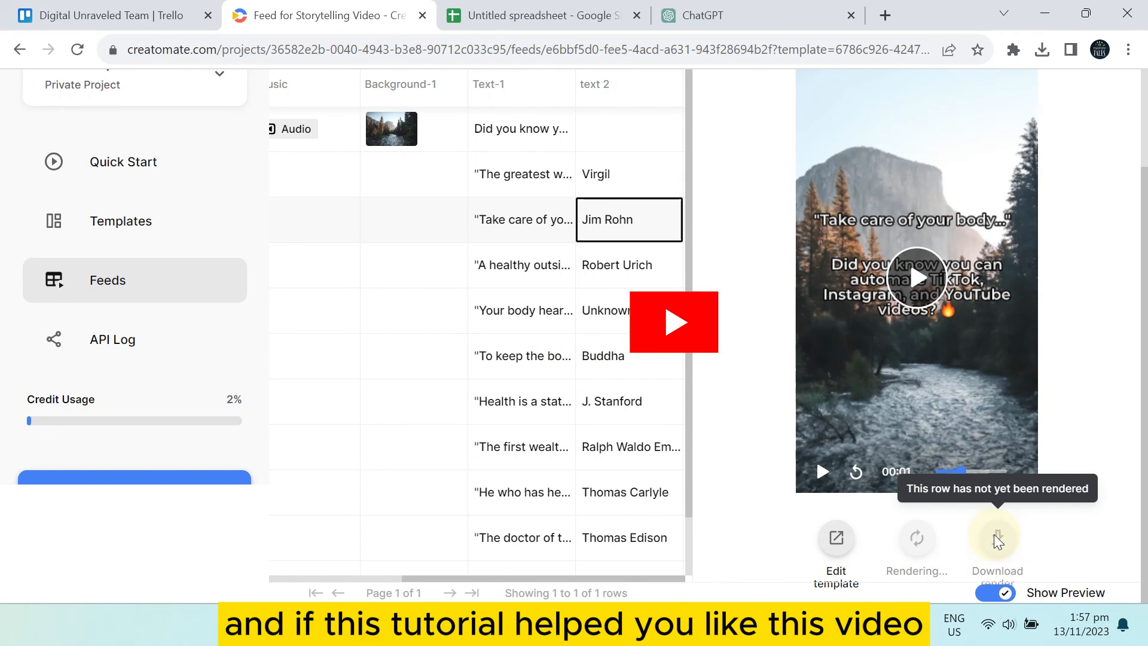